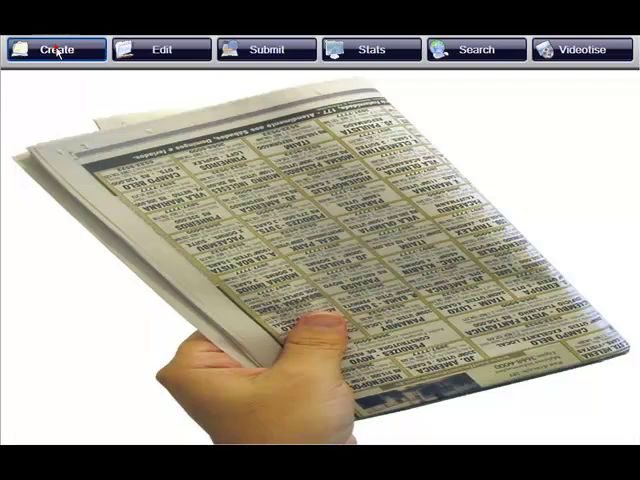
- Create a new ad with the heading 'Ad Sample - Food'
left_click(58, 50)
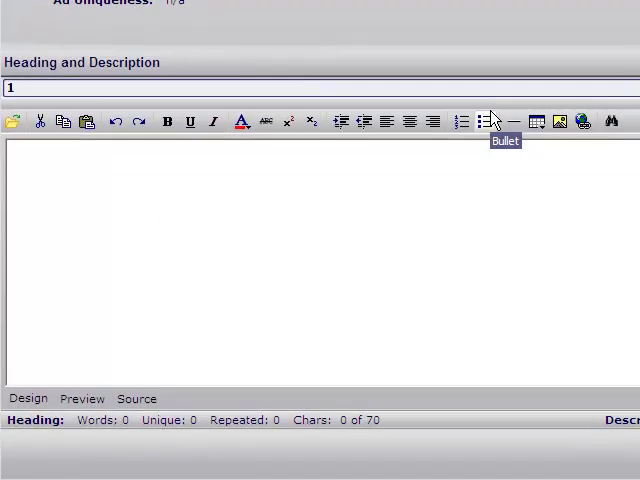
type("Ad Sample")
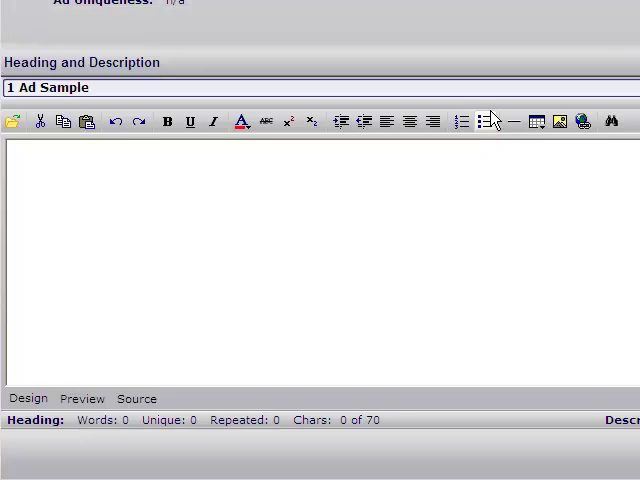
type("- F")
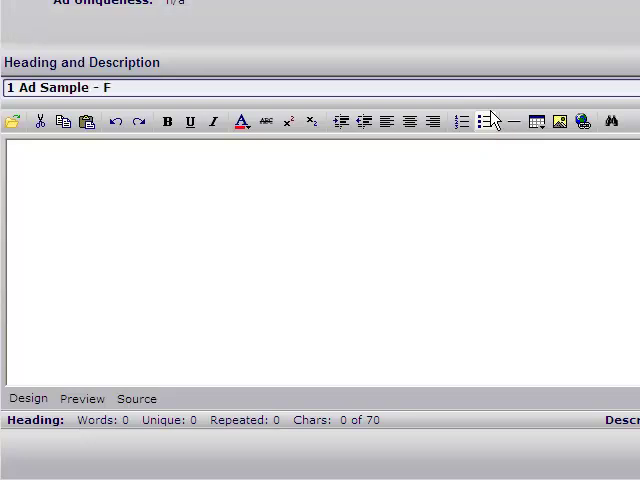
type("ood")
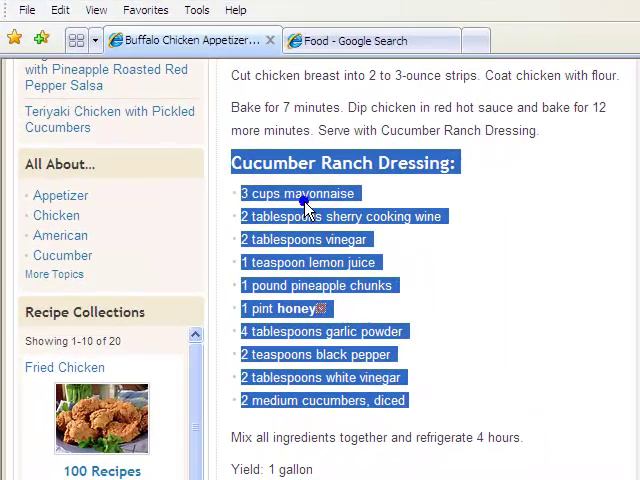
- Copy the Cucumber Ranch Dressing ingredients from the recipe page
scroll("down", 3)
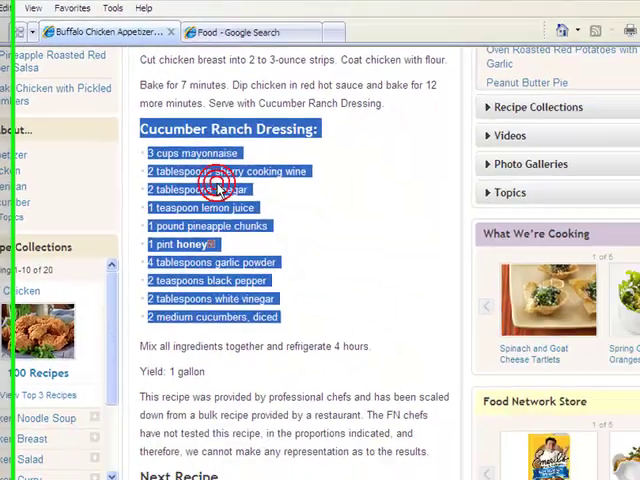
left_click(216, 412)
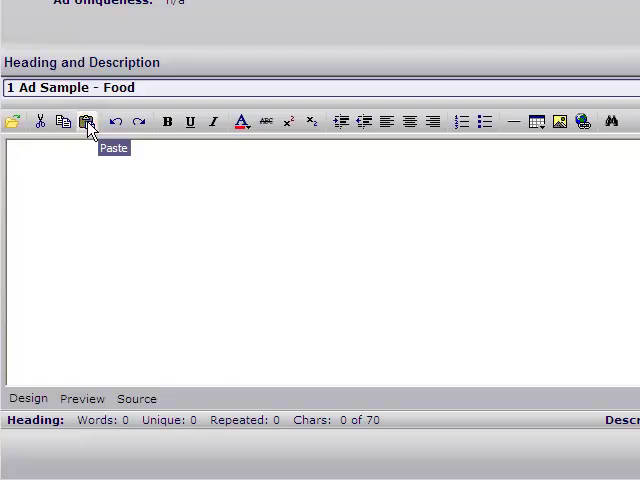
- Paste the copied Cucumber Ranch Dressing recipe into the ad description
left_click(86, 120)
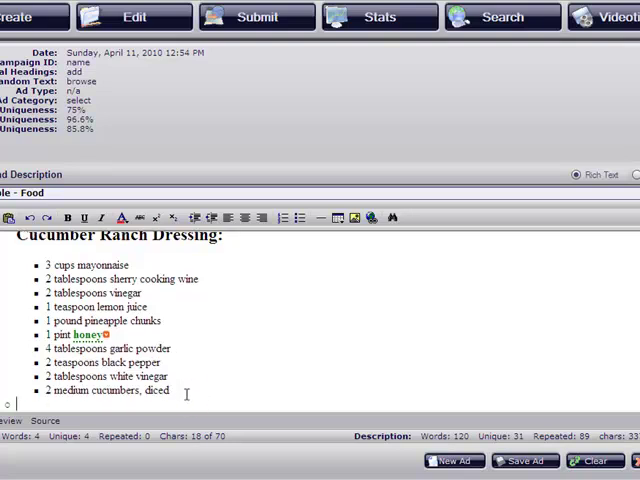
mouse_move(214, 468)
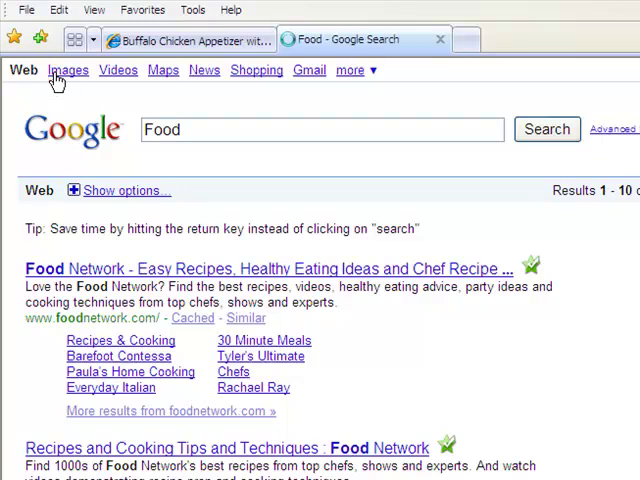
- Open a full-size food picture from Google Images and copy its image location
left_click(68, 70)
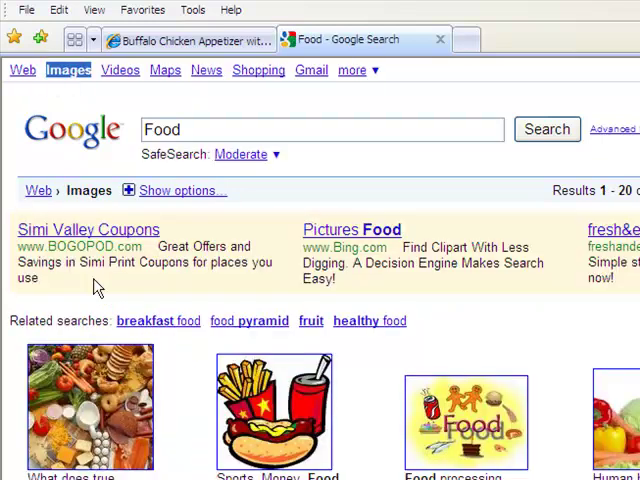
left_click(88, 410)
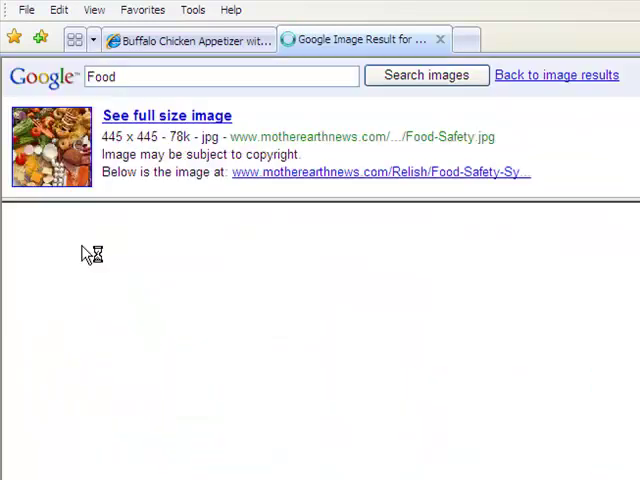
left_click(168, 116)
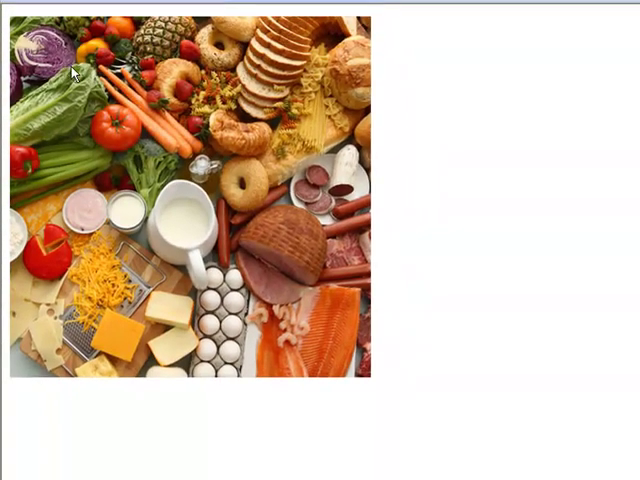
right_click(80, 70)
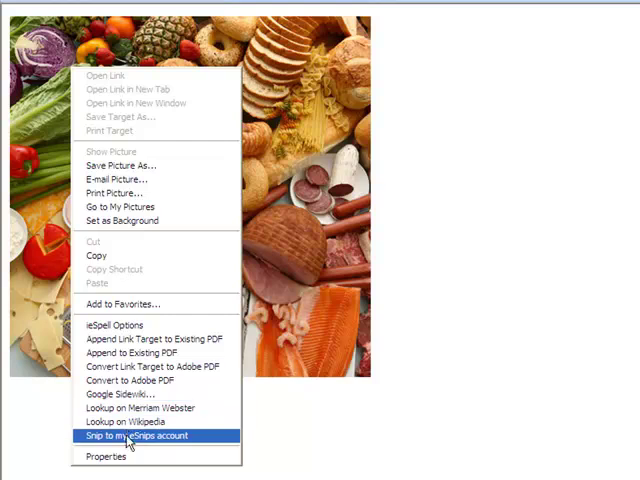
left_click(104, 456)
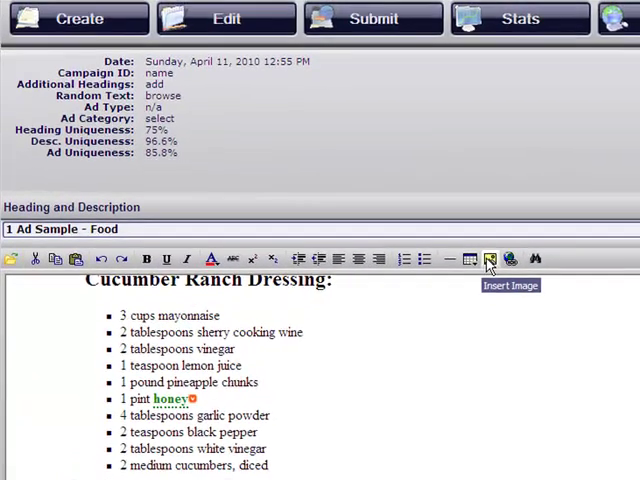
- Insert the food picture into the description from its pasted web address
left_click(490, 260)
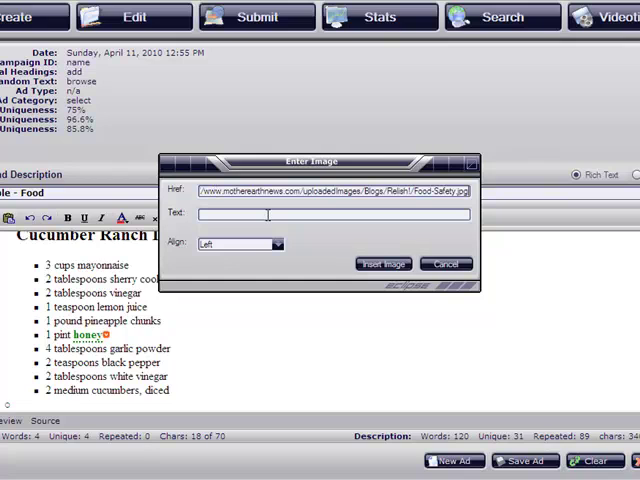
left_click(382, 264)
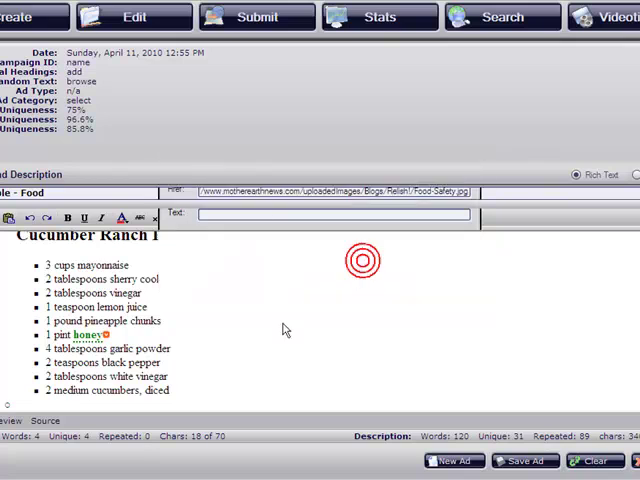
left_click(362, 262)
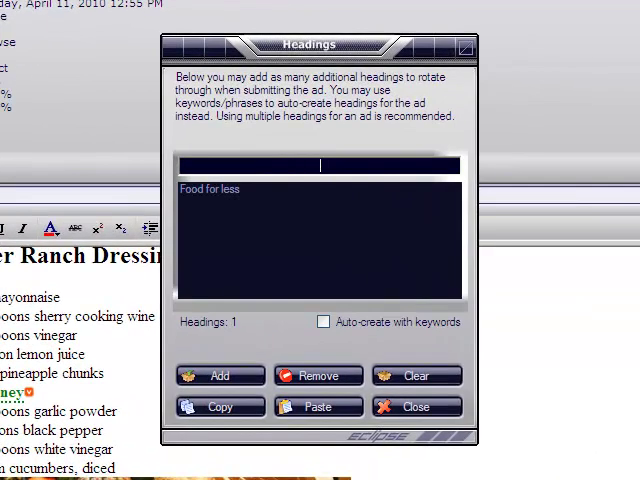
- Add the headings 'Good Food' and 'Food for you' and finish the Headings dialog
type("Good F")
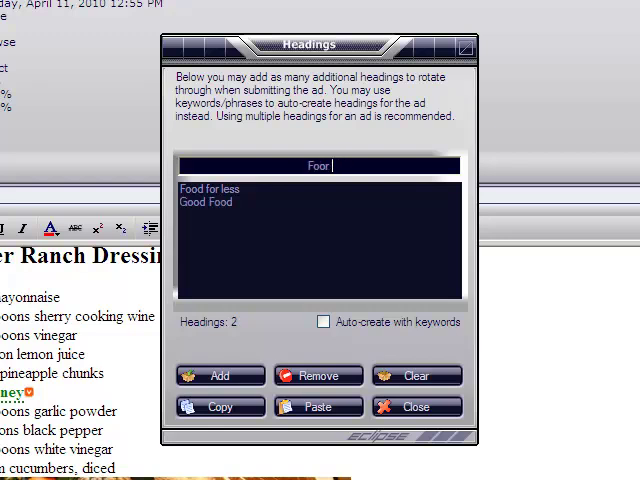
type("Food for you")
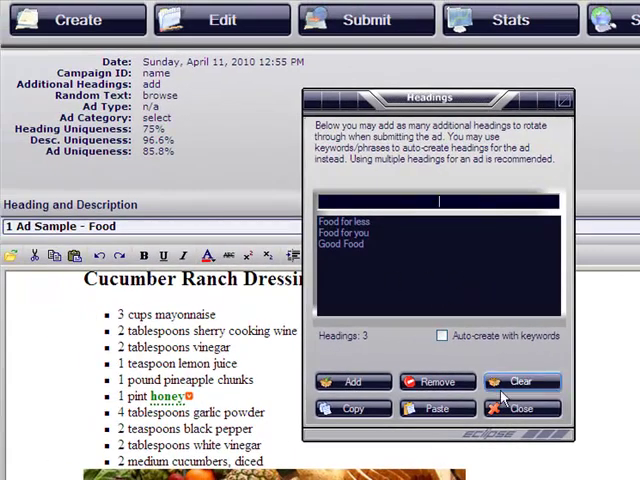
left_click(520, 408)
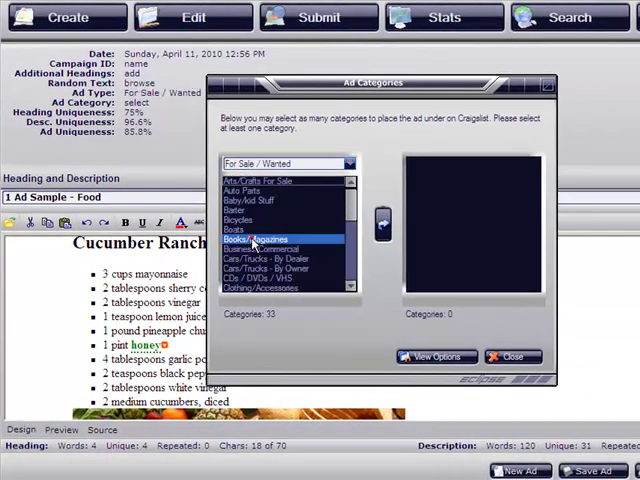
- Add Books/Magazines under For Sale / Wanted to the chosen categories
left_click(384, 222)
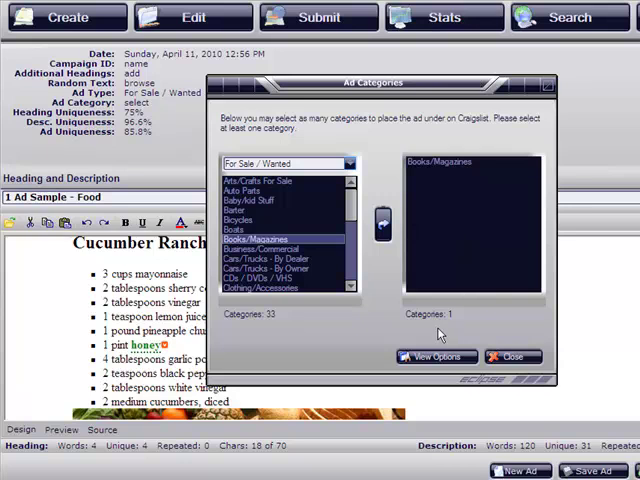
left_click(436, 356)
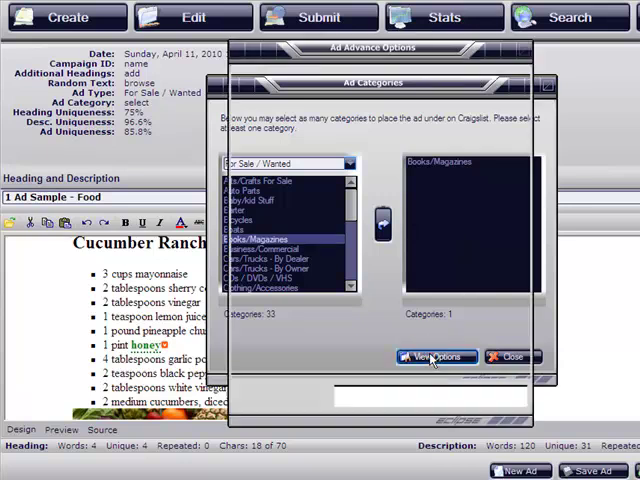
- Choose the seller option in the listing's advanced options and confirm the Books/Magazines category
left_click(434, 356)
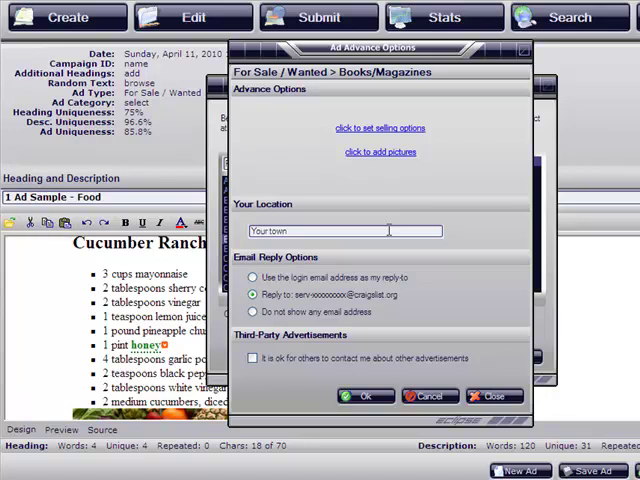
left_click(380, 128)
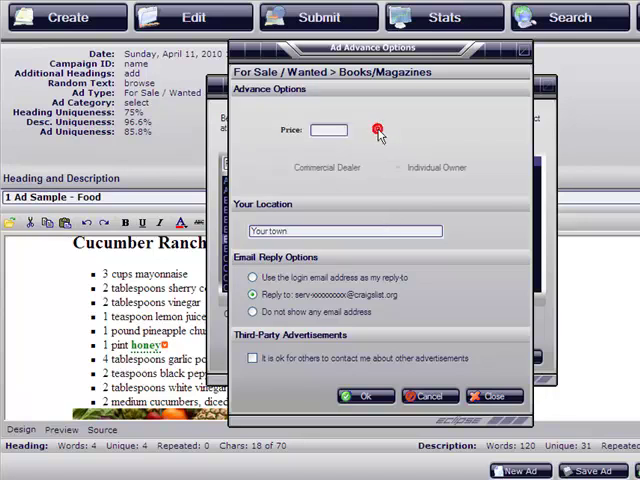
left_click(328, 130)
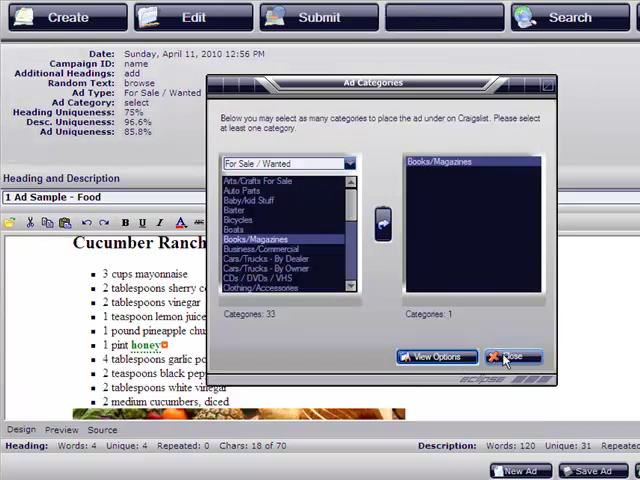
left_click(512, 356)
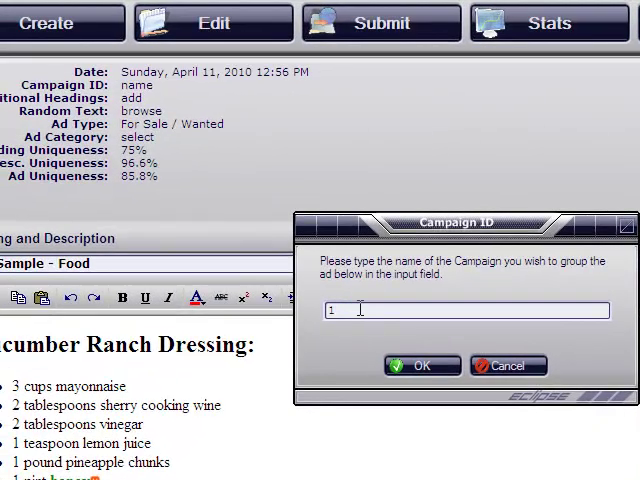
- Name the campaign '1 Sample Food Ad' in the Campaign ID dialog
type("Sample Food Ad")
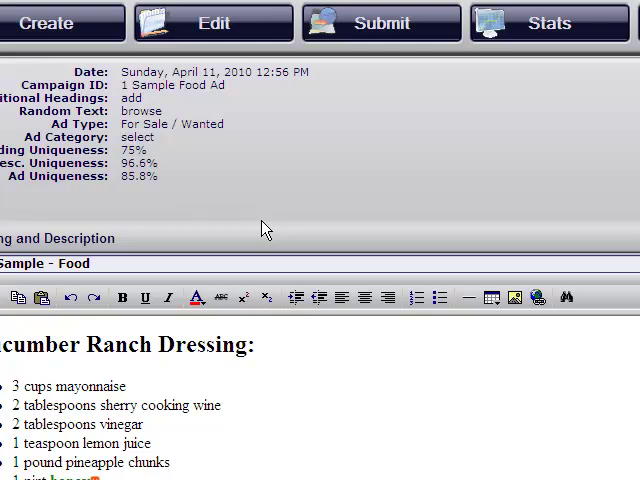
mouse_move(312, 208)
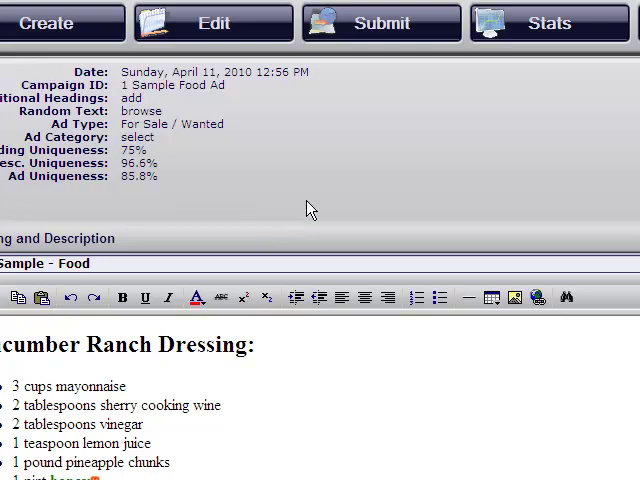